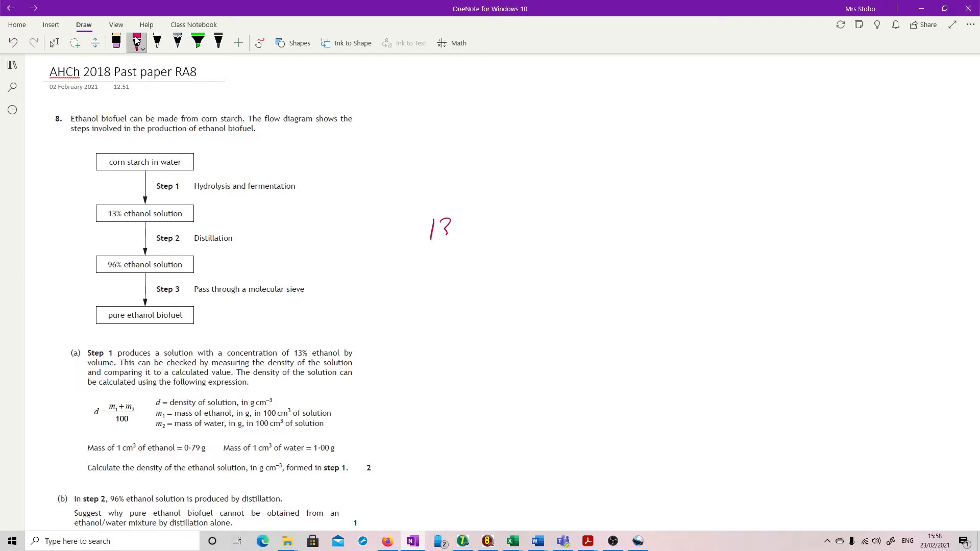
- Handwrite '13% ethanol' and '87% water' in red beside the diagram
left_click_drag(450, 225, 516, 225)
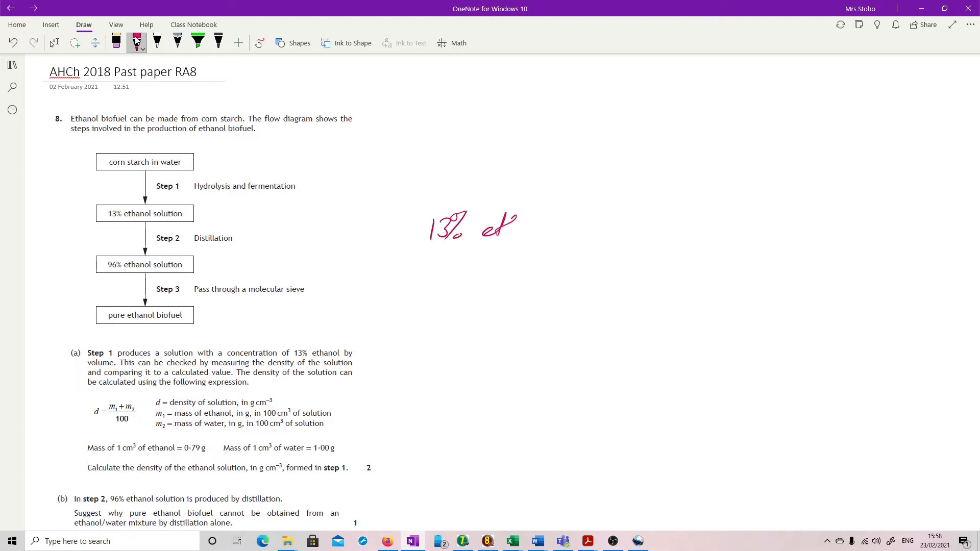
left_click_drag(494, 225, 557, 226)
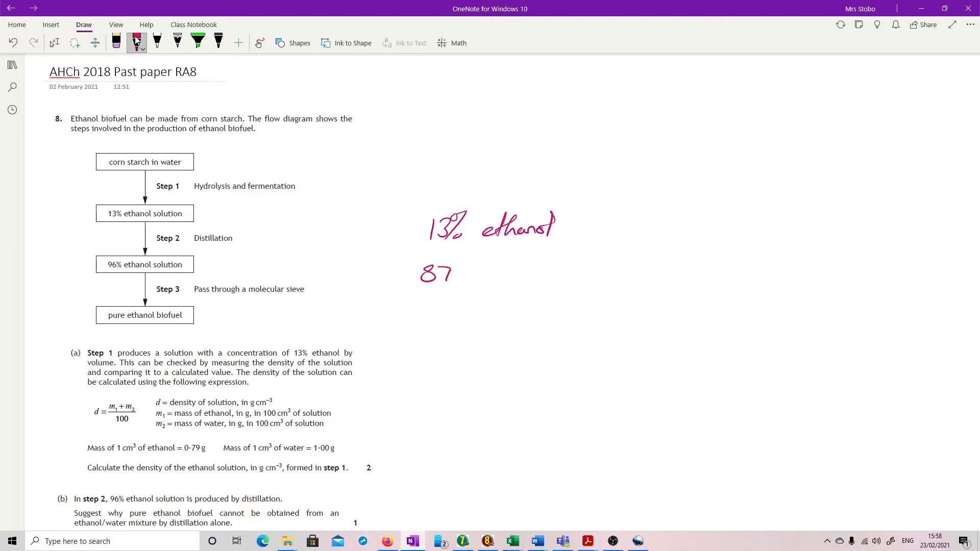
left_click_drag(450, 272, 529, 269)
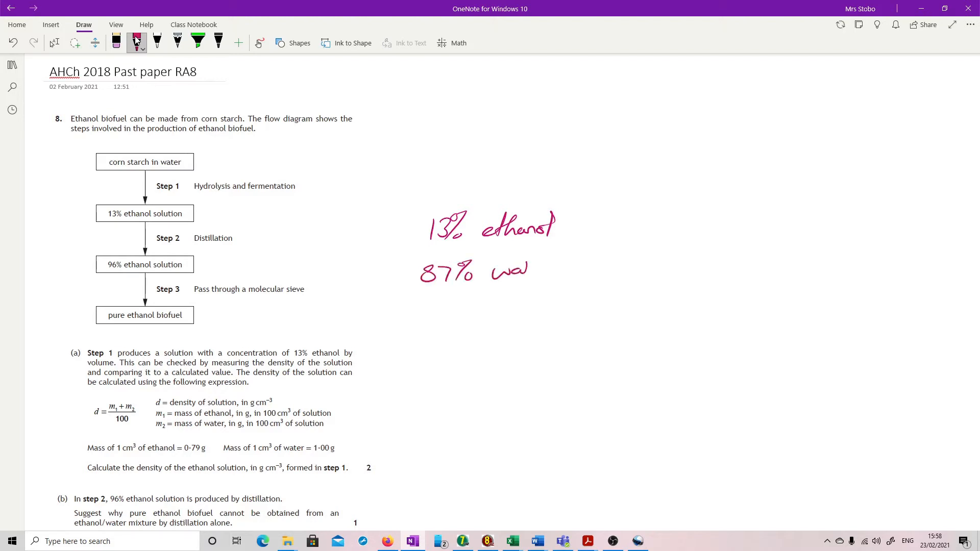
left_click_drag(513, 272, 556, 269)
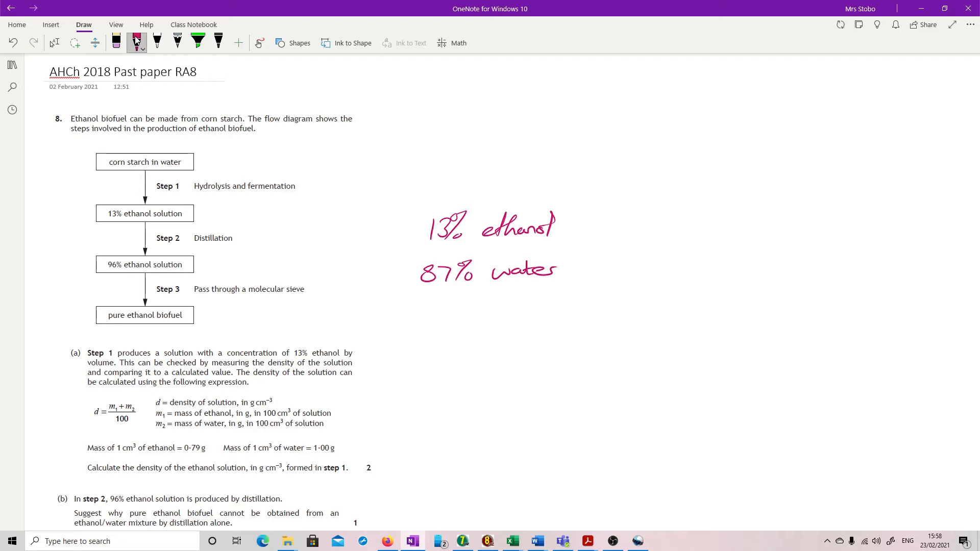
- Work out the masses and density formula, double-underlining the answer 0.97 g cm⁻³
left_click_drag(571, 267, 609, 267)
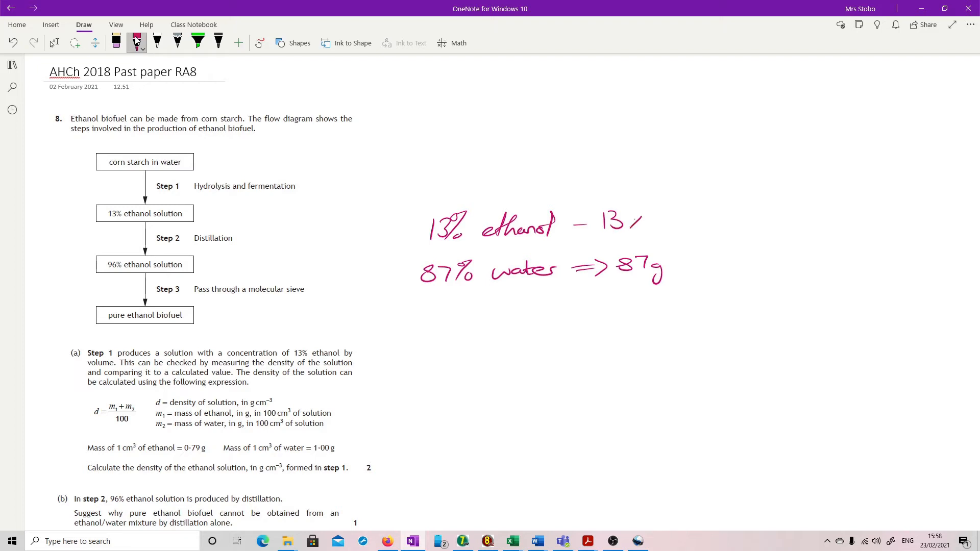
left_click_drag(625, 222, 697, 222)
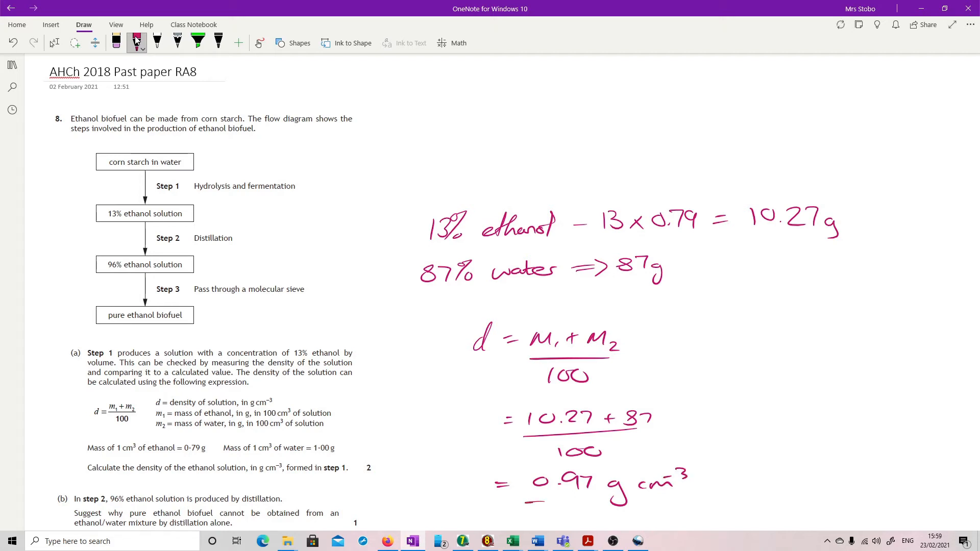
left_click_drag(528, 505, 603, 497)
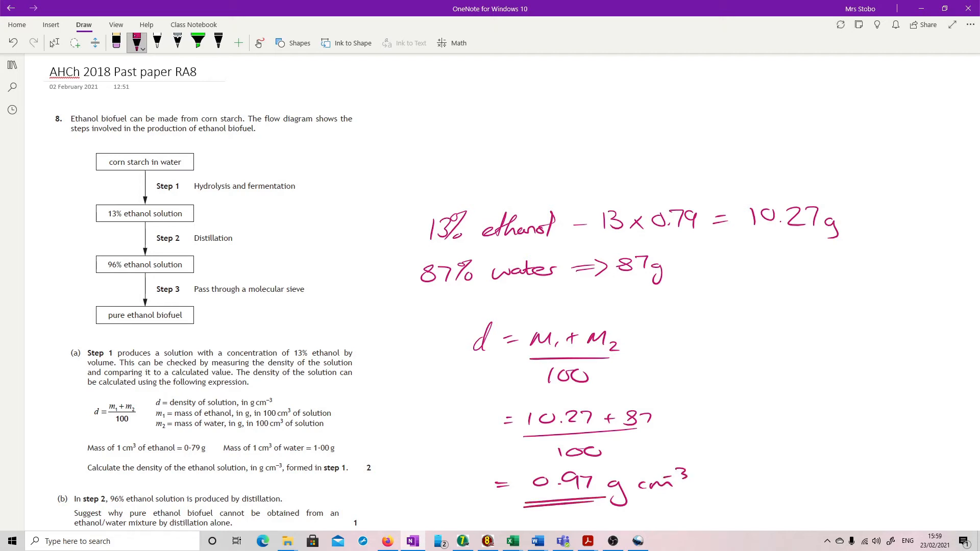
- With the red pen, handwrite 'similarity in boiling points' below question (b)
scroll("down", 3)
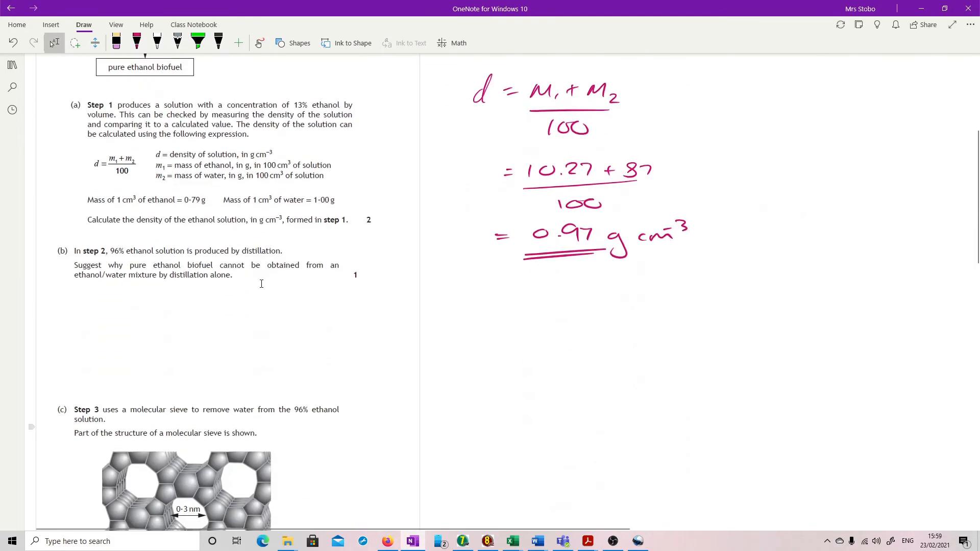
scroll("down", 3)
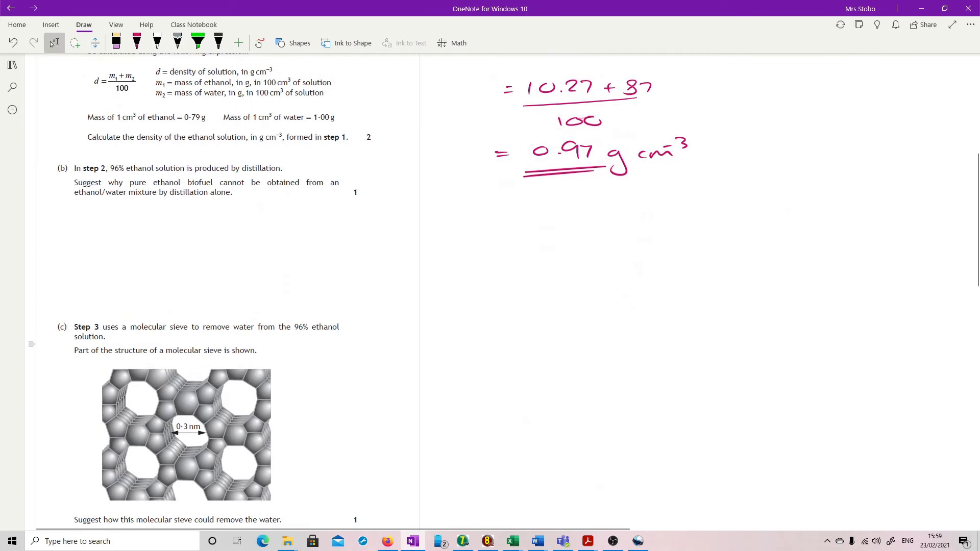
left_click(137, 42)
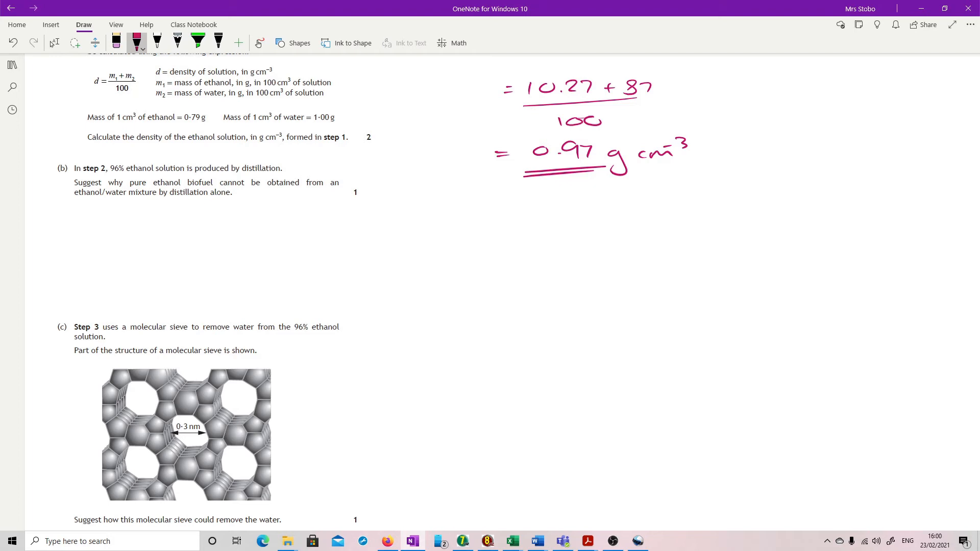
left_click_drag(89, 225, 113, 219)
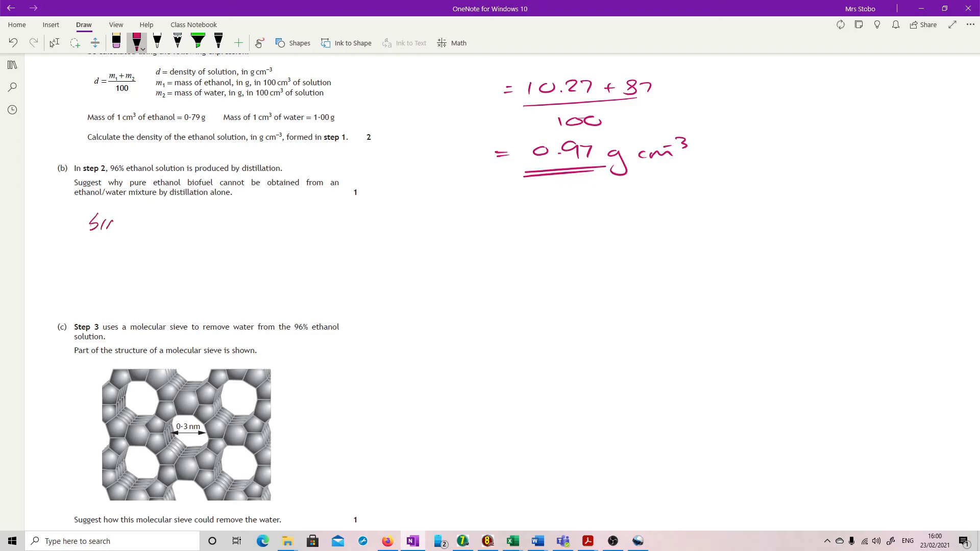
left_click_drag(91, 222, 162, 226)
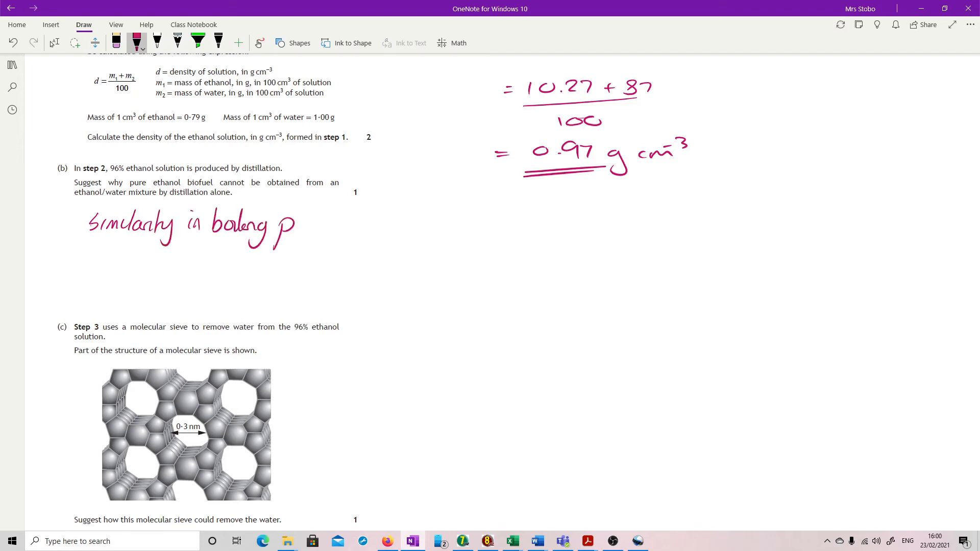
left_click_drag(297, 225, 334, 234)
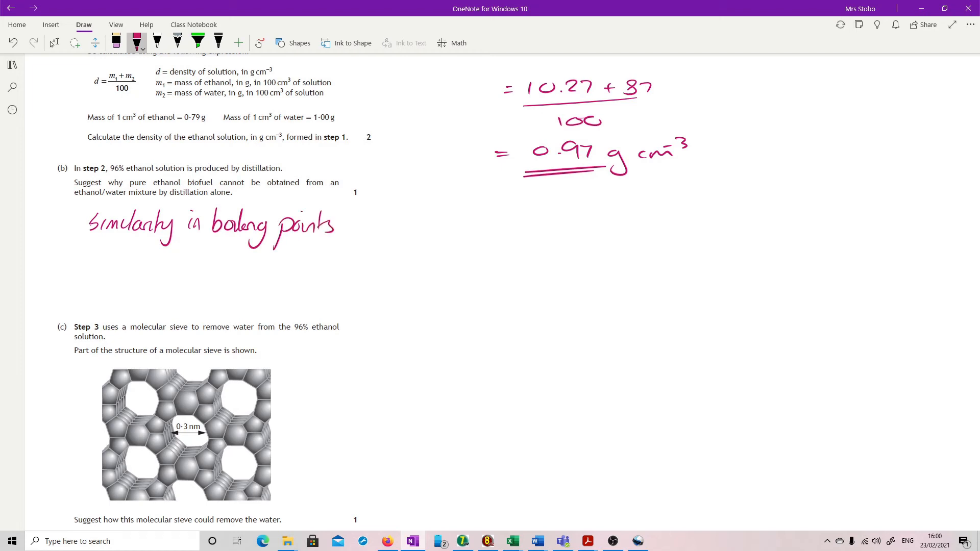
scroll("down", 3)
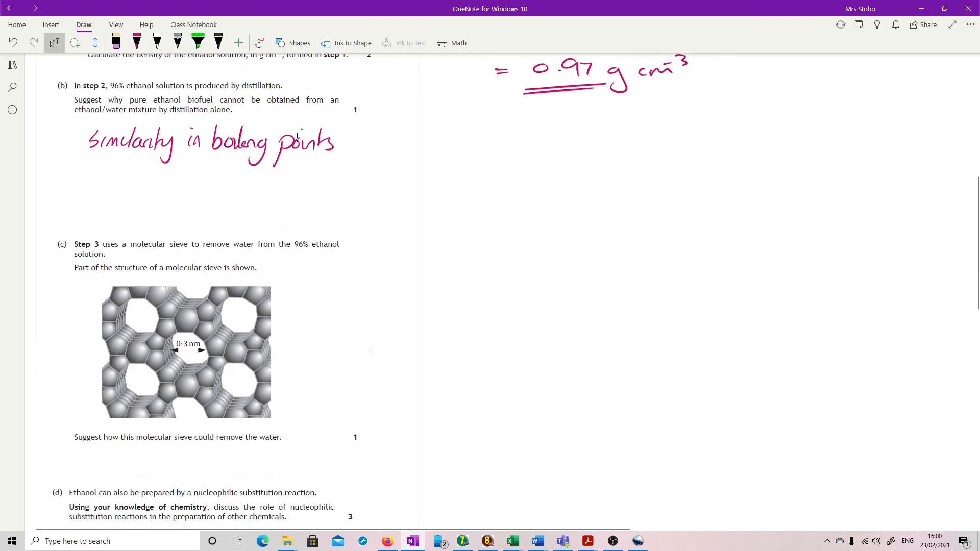
- Draw H–O–H and a –C–C–O–H chain in red beside the sieve image
scroll("down", 3)
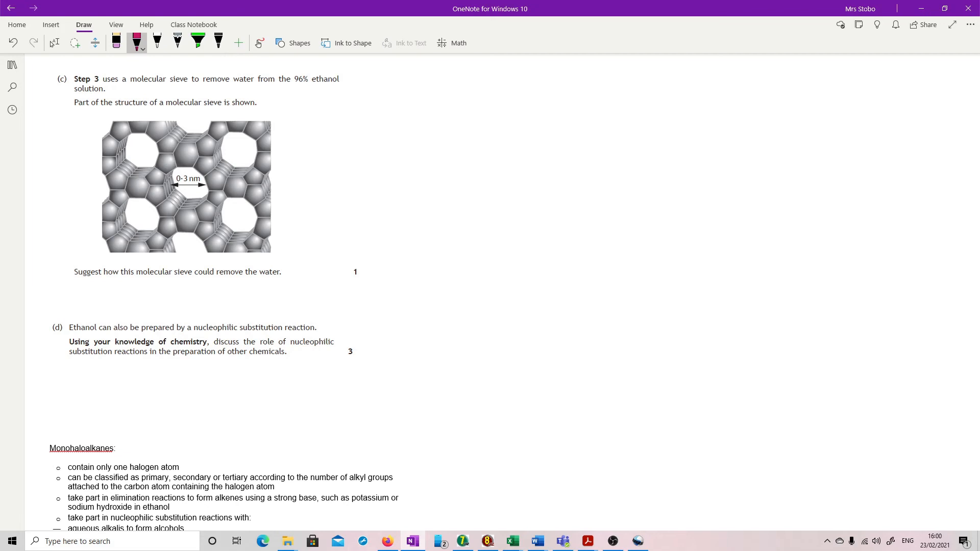
left_click_drag(324, 143, 357, 116)
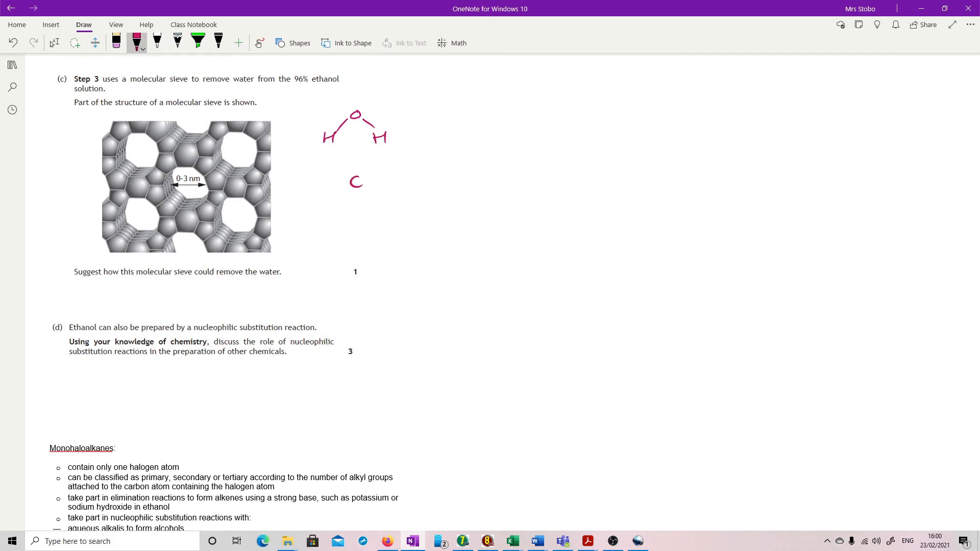
left_click_drag(341, 184, 412, 185)
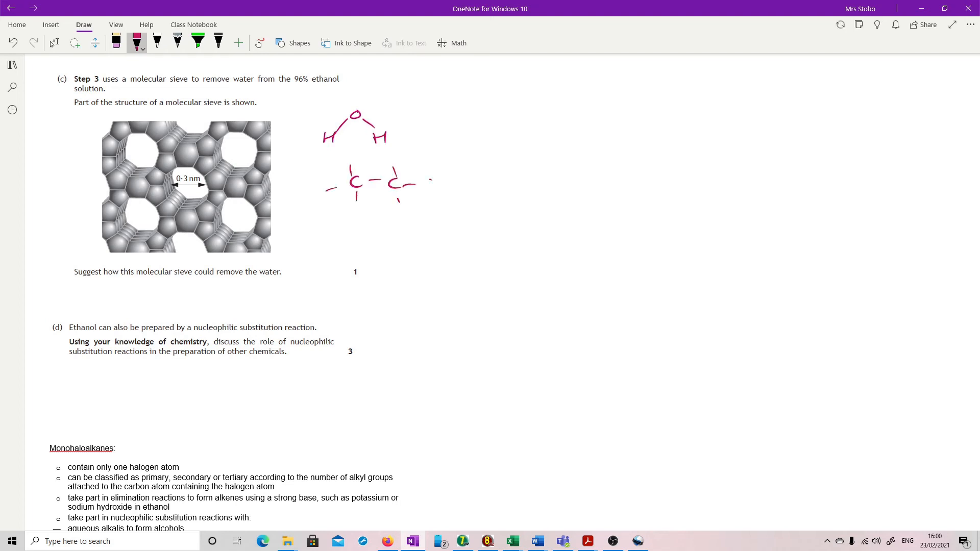
left_click_drag(422, 184, 472, 183)
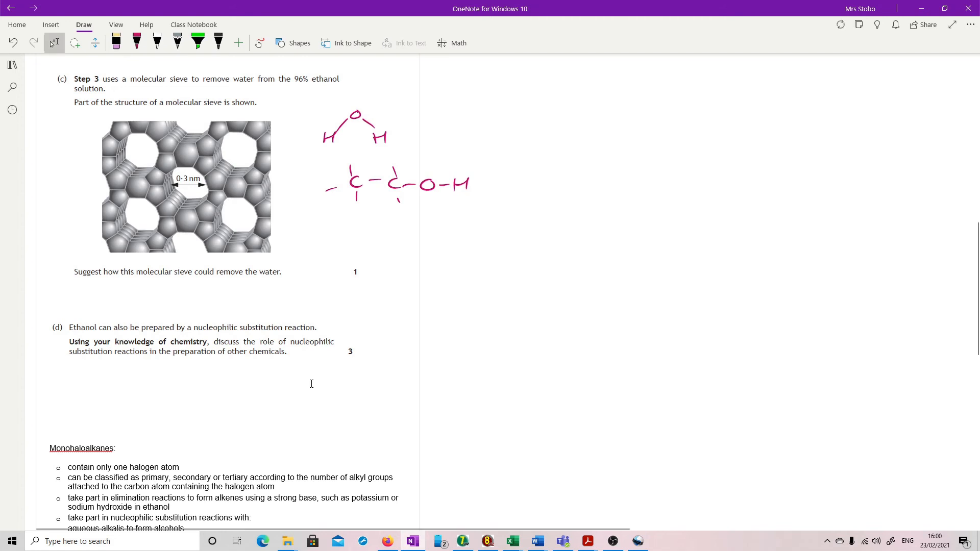
- Switch to the green highlighter and mark the Monohaloalkanes heading and nucleophilic substitution bullet
scroll("down", 3)
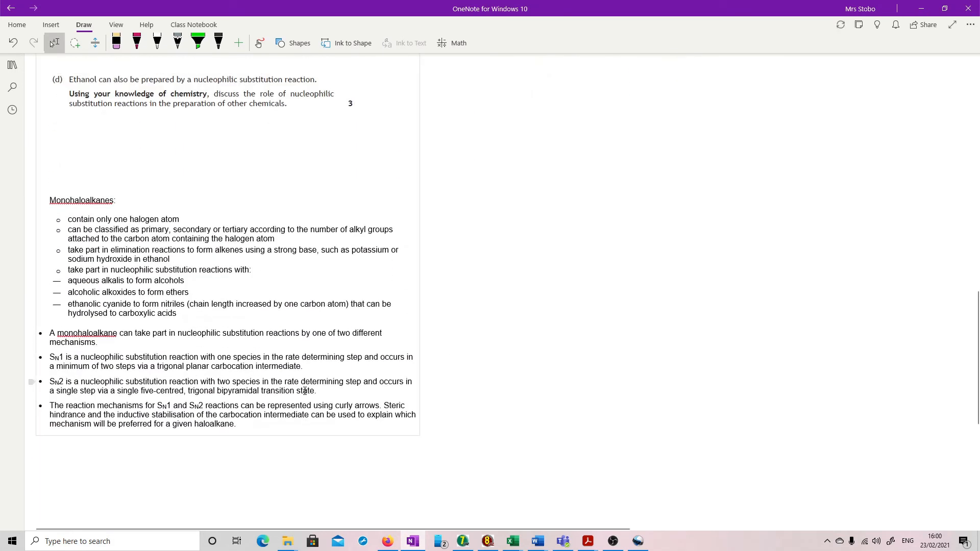
left_click(136, 43)
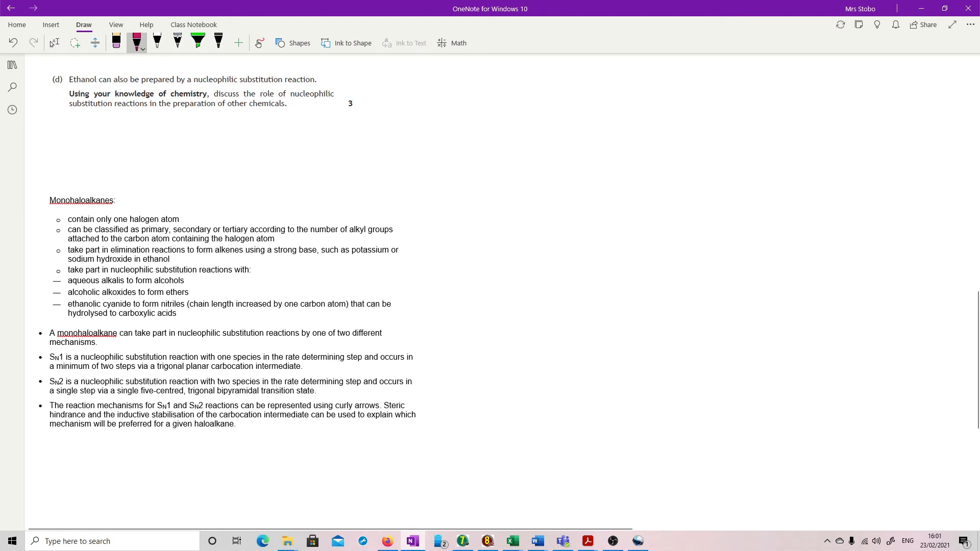
left_click(198, 40)
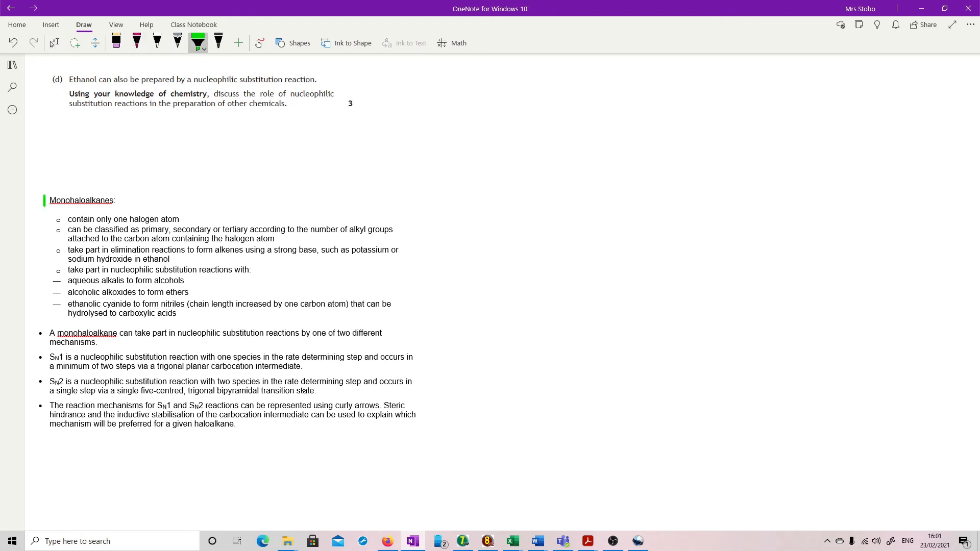
left_click_drag(49, 200, 138, 200)
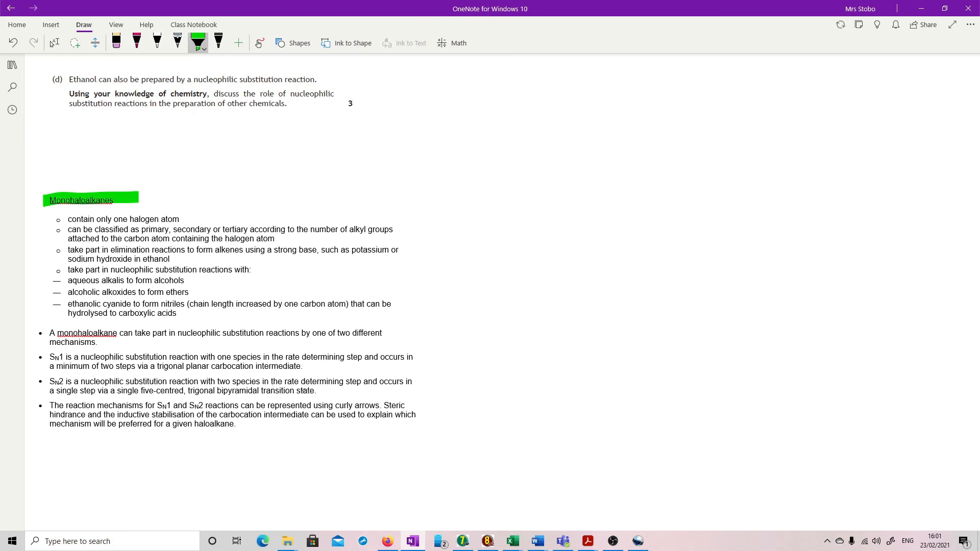
left_click(57, 270)
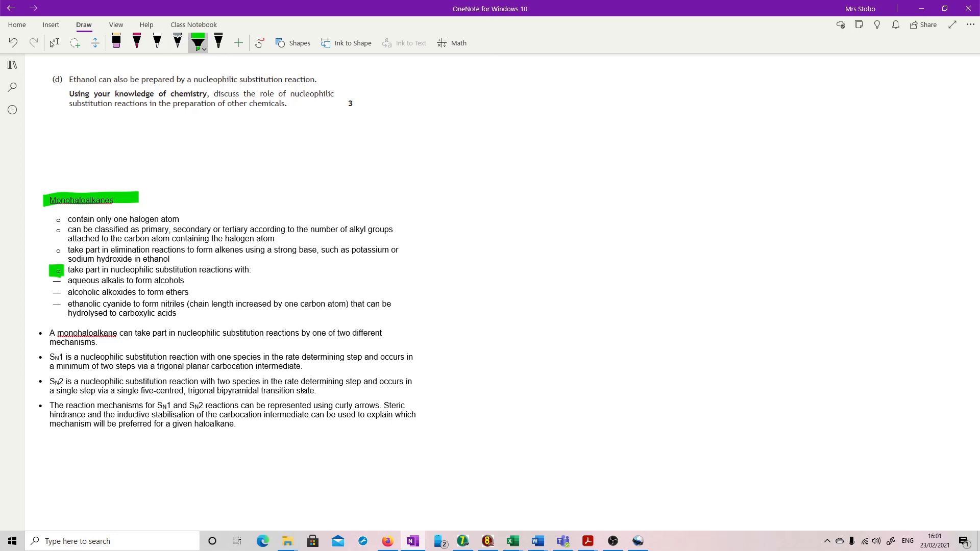
- Highlight 'preparation of other chemicals', 'form alcohols', 'form ethers', 'hydrolysed to carboxylic acids', and bar the SN1/SN2 and substitution lines
left_click_drag(176, 103, 215, 103)
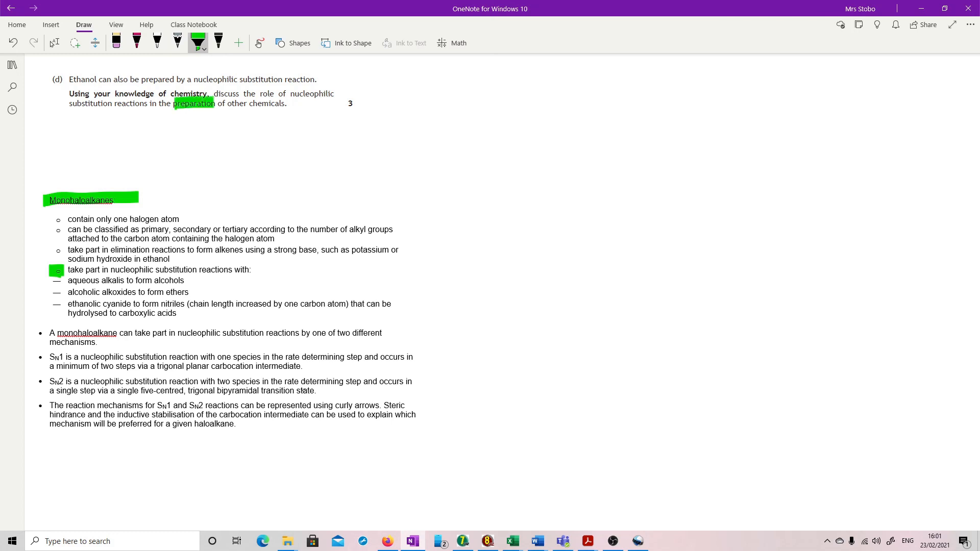
left_click_drag(214, 103, 291, 103)
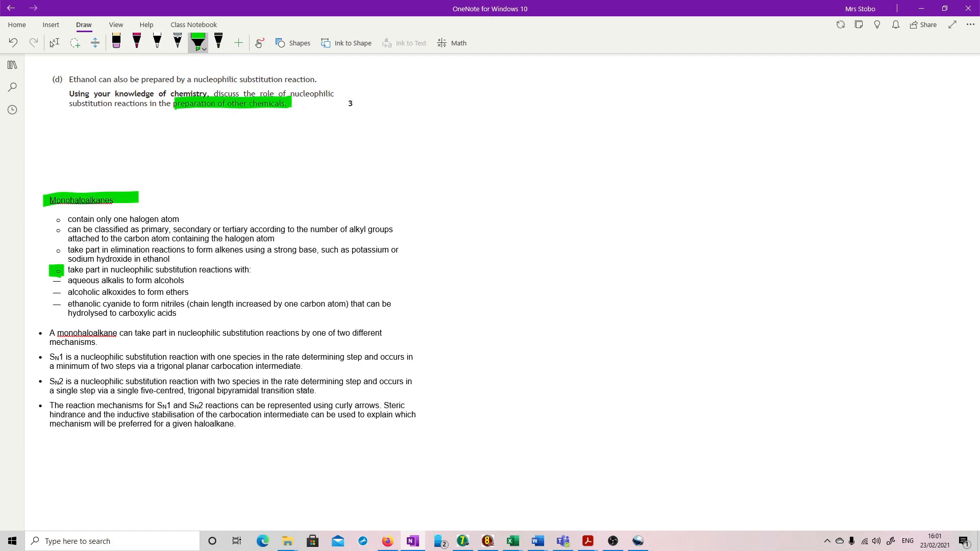
left_click_drag(131, 281, 190, 280)
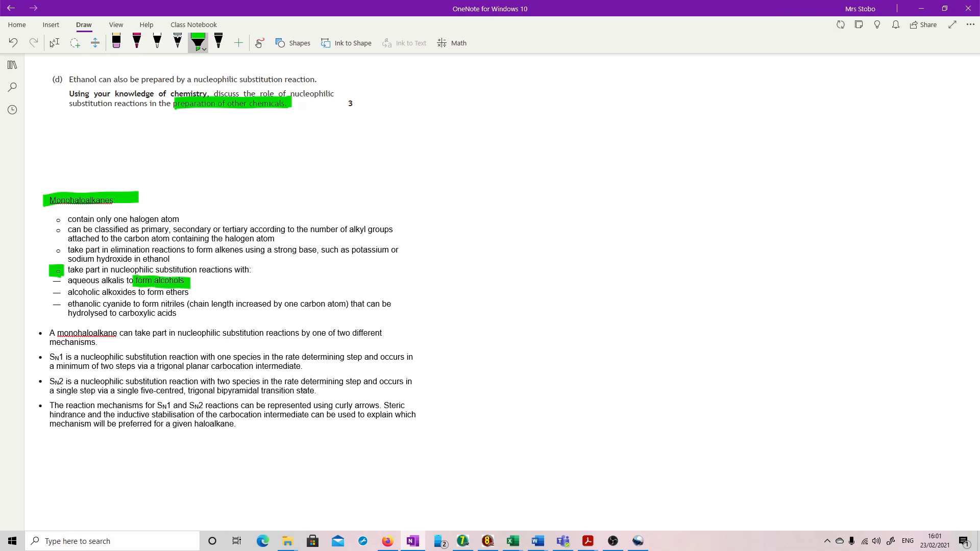
left_click_drag(137, 292, 187, 293)
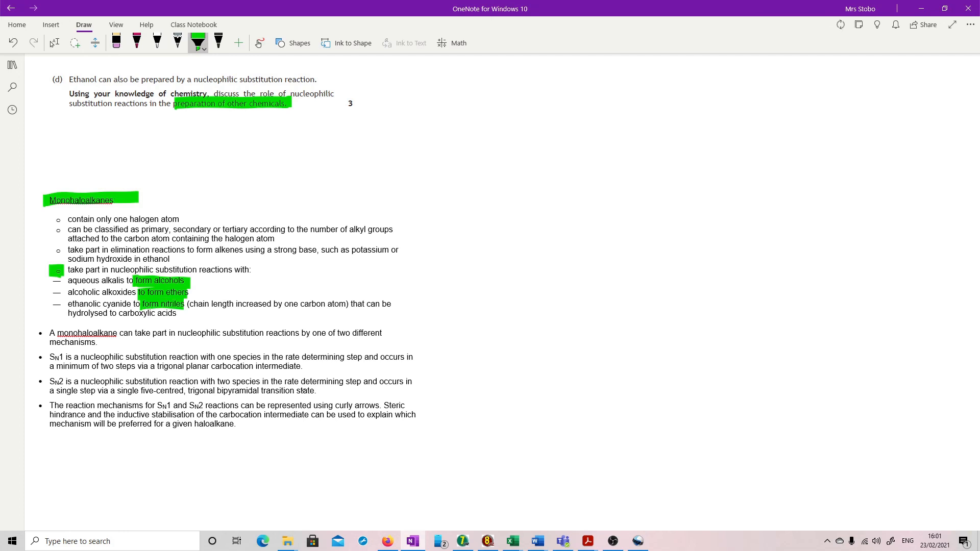
left_click_drag(65, 313, 185, 313)
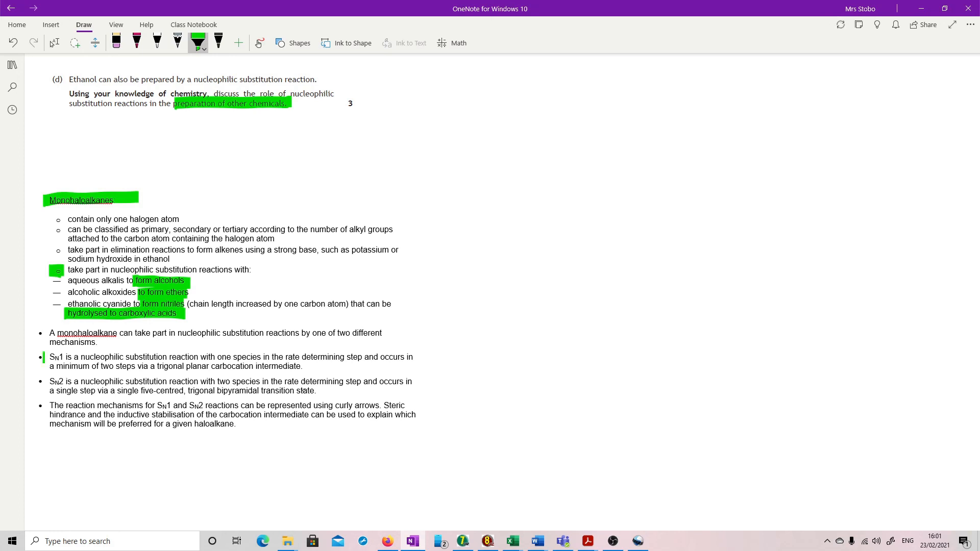
left_click_drag(44, 357, 44, 393)
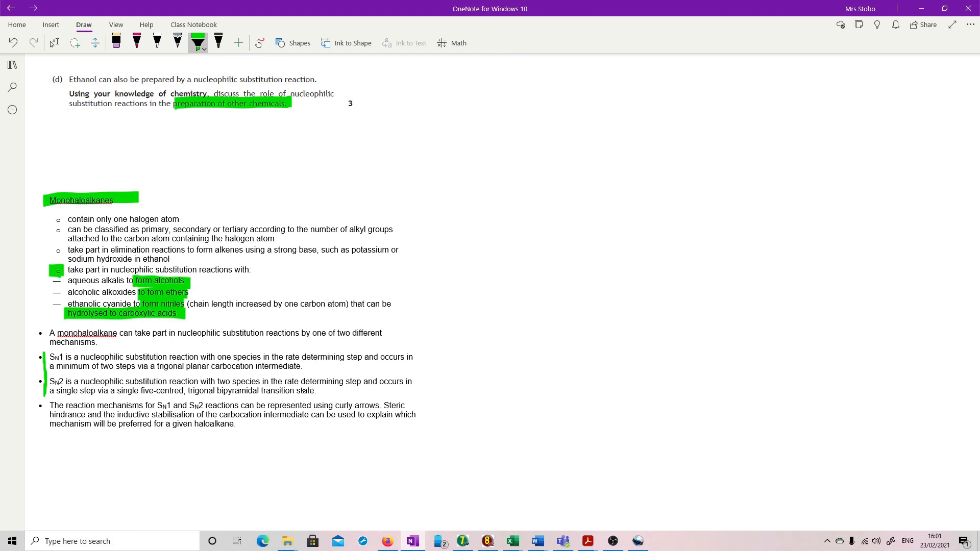
left_click_drag(45, 269, 45, 313)
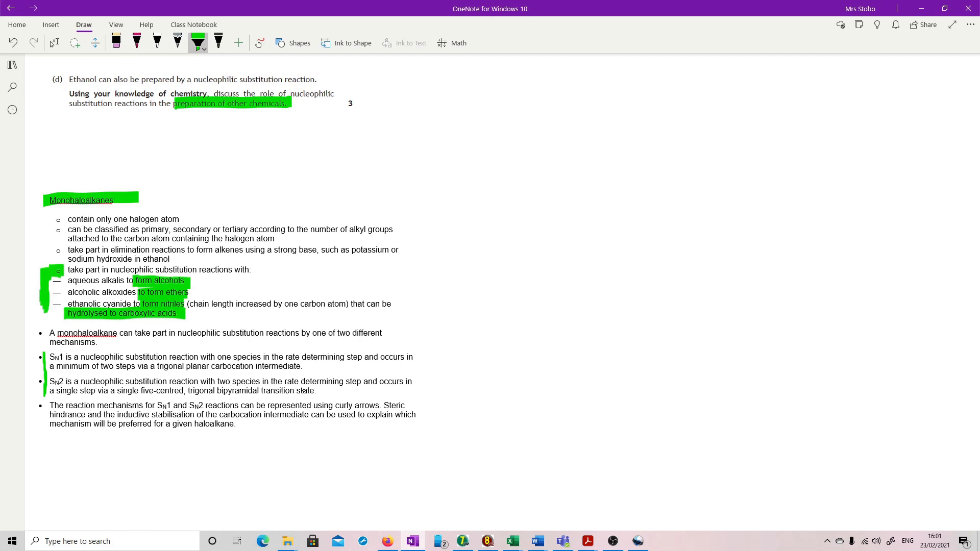